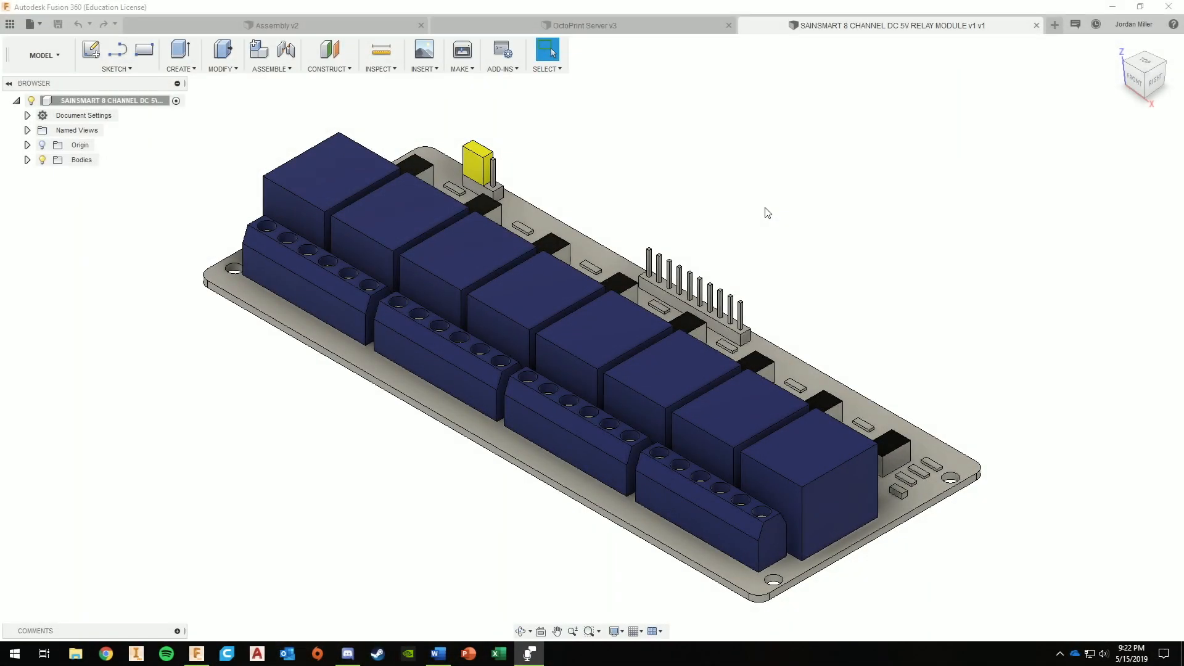
{"action": "mouse_move", "coordinate": [921, 303]}
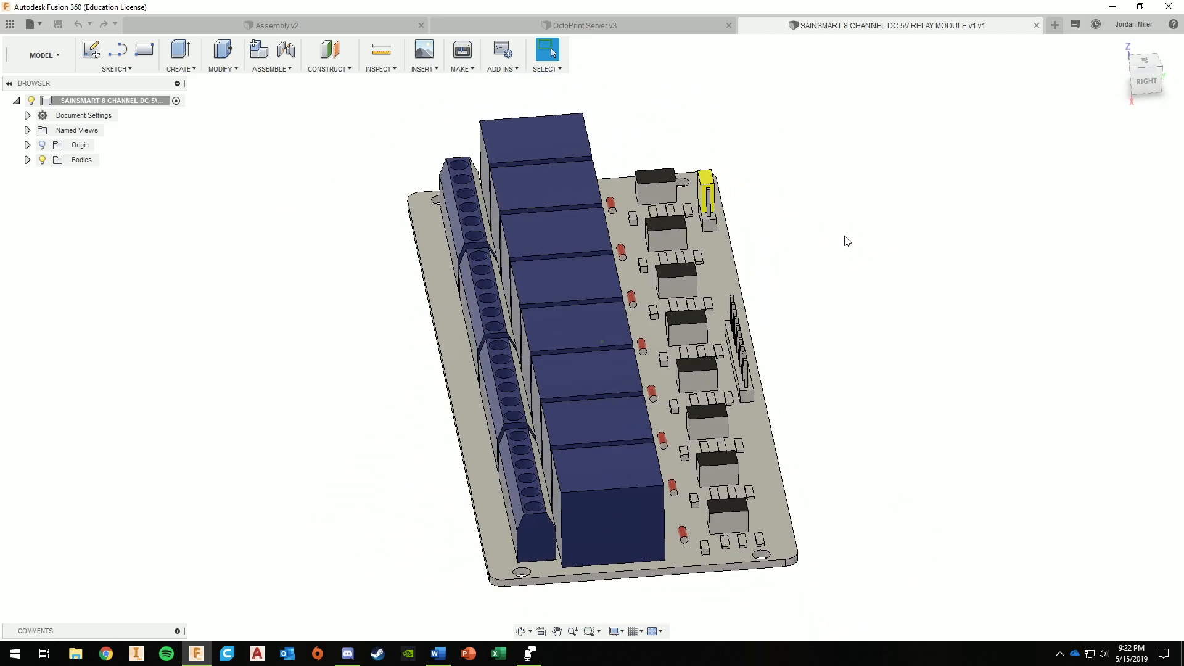
- Switch from the relay module model to the Assembly v2 document with the purple enclosure base
{"action": "left_click", "coordinate": [277, 25]}
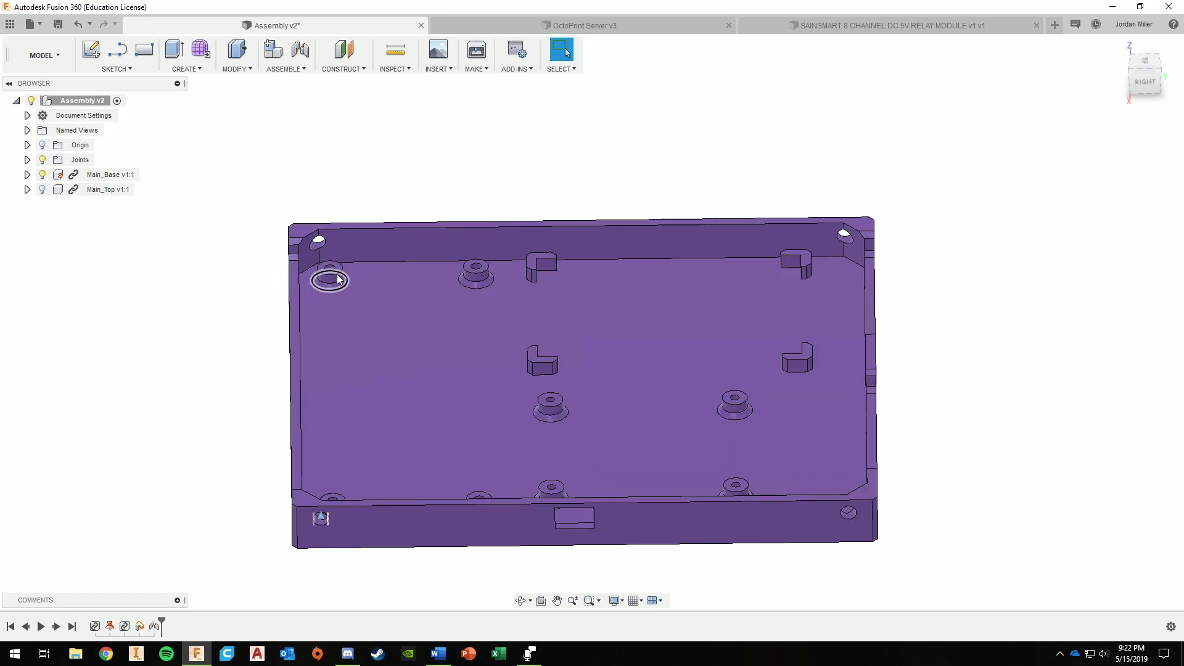
- Bring up the OctoPrint Server v3 assembly showing relay board, Raspberry Pi and breadboard
{"action": "left_click", "coordinate": [581, 26]}
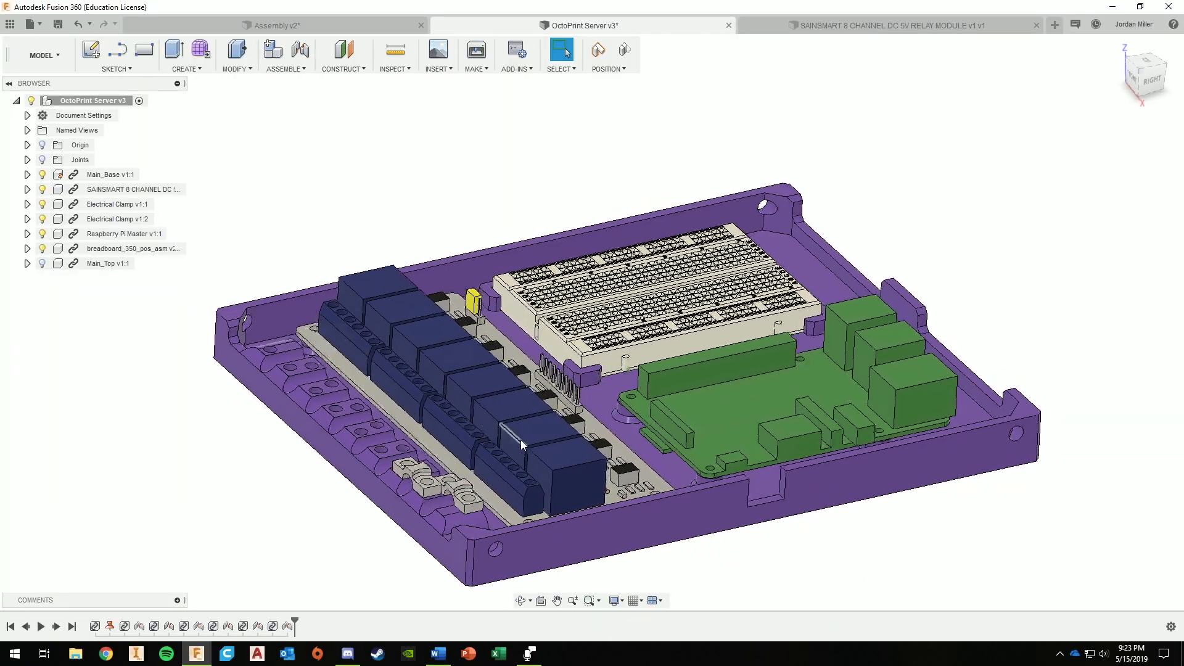
- Orbit the enclosure to the back, then check Assembly v2 and return to OctoPrint Server v3
{"action": "left_click_drag", "start_coordinate": [521, 445], "coordinate": [793, 389]}
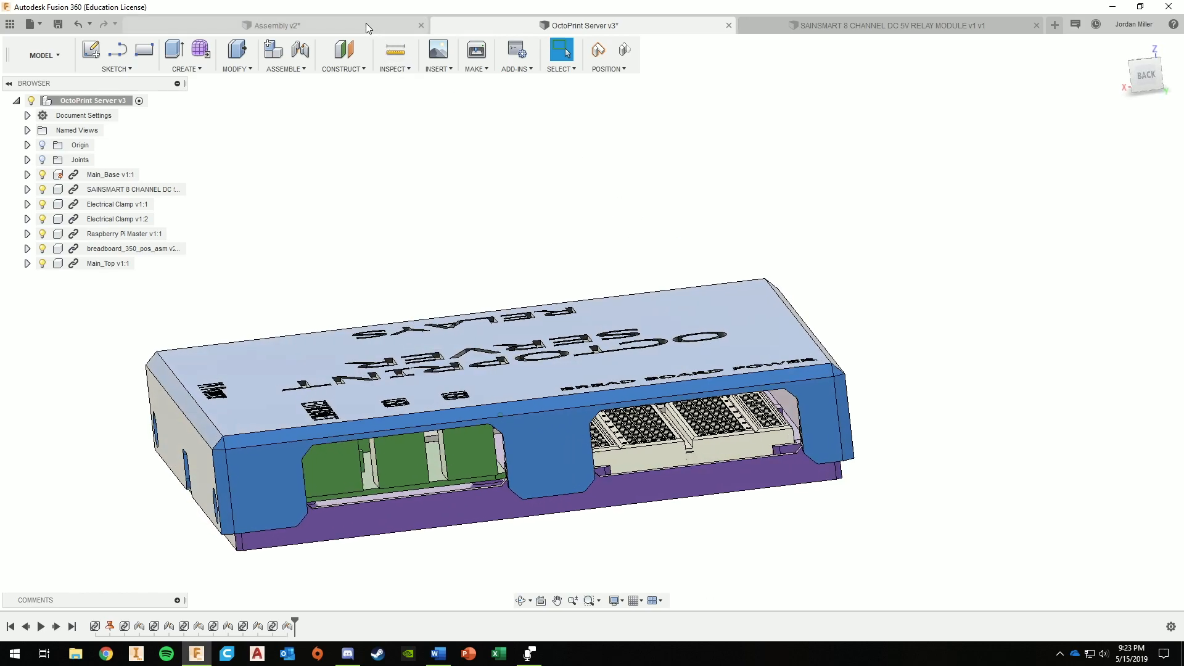
{"action": "left_click", "coordinate": [275, 25]}
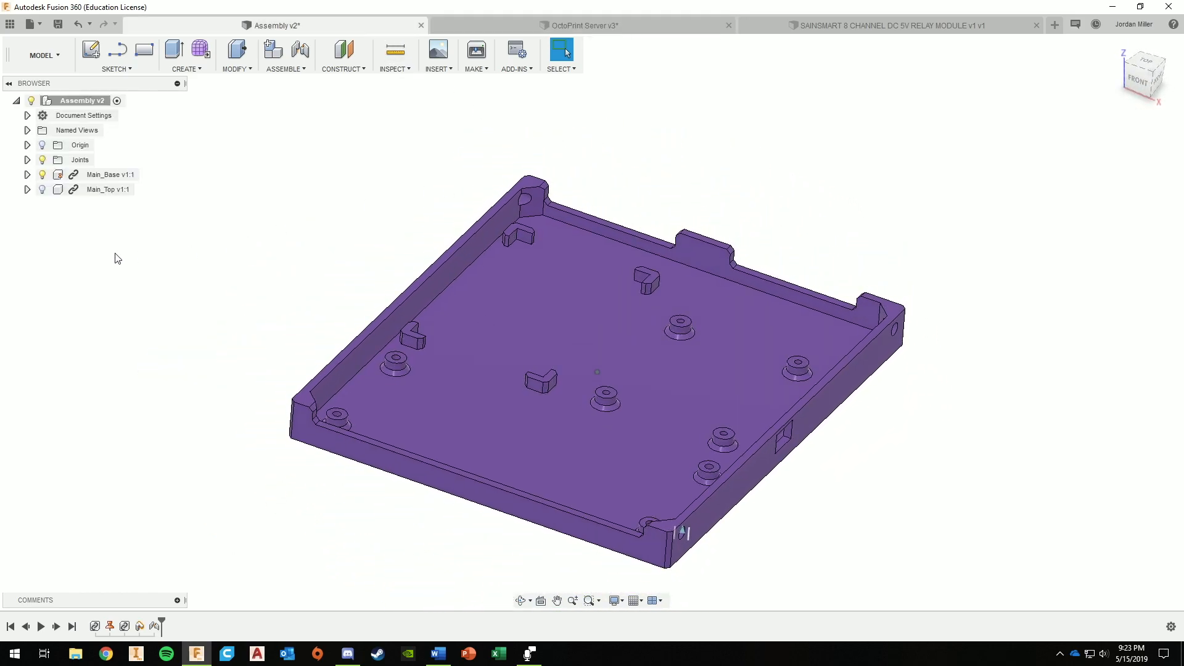
{"action": "left_click", "coordinate": [582, 26]}
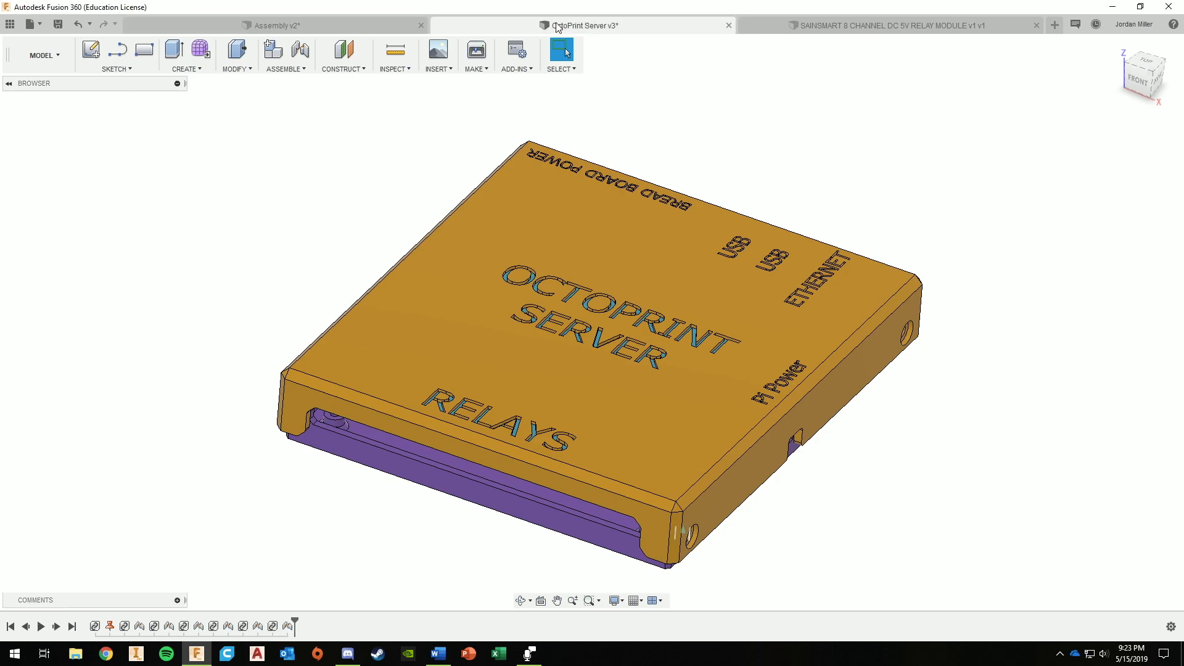